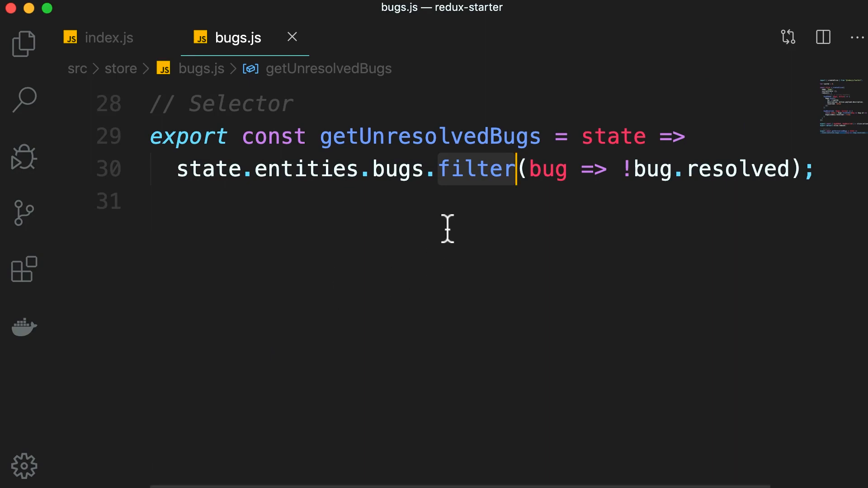
mouse_move(488, 221)
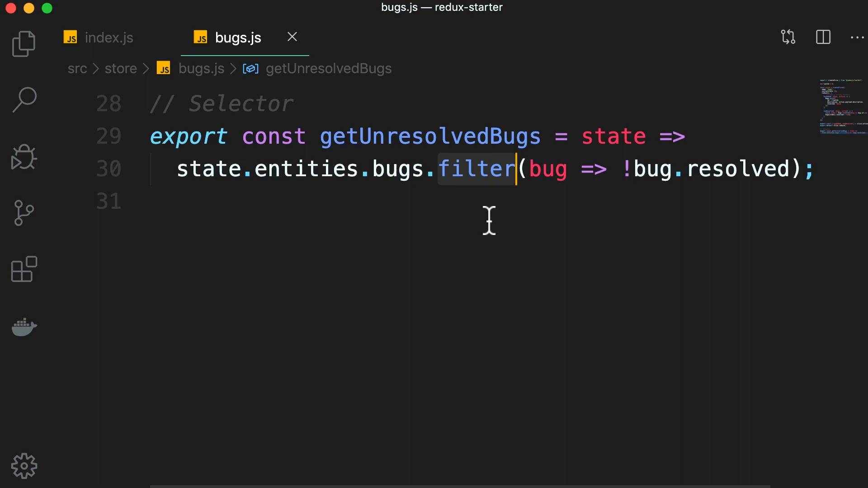
Switch to index.js to duplicate the getUnresolvedBugs(store.getState()) line.
click(109, 38)
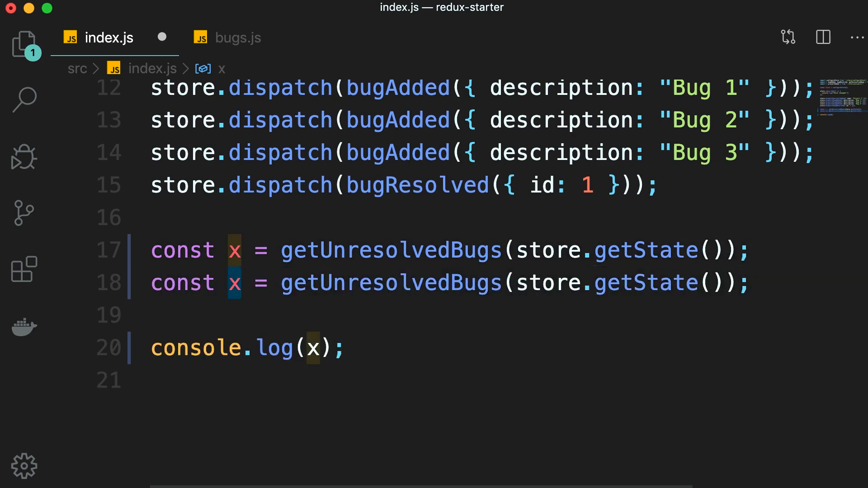
Name the second selector result y and log x === y in index.js.
text(y)
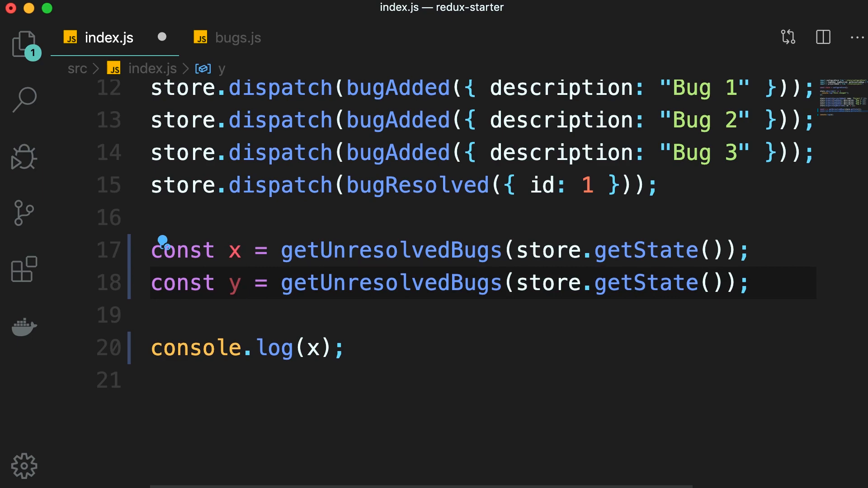
mouse_move(735, 202)
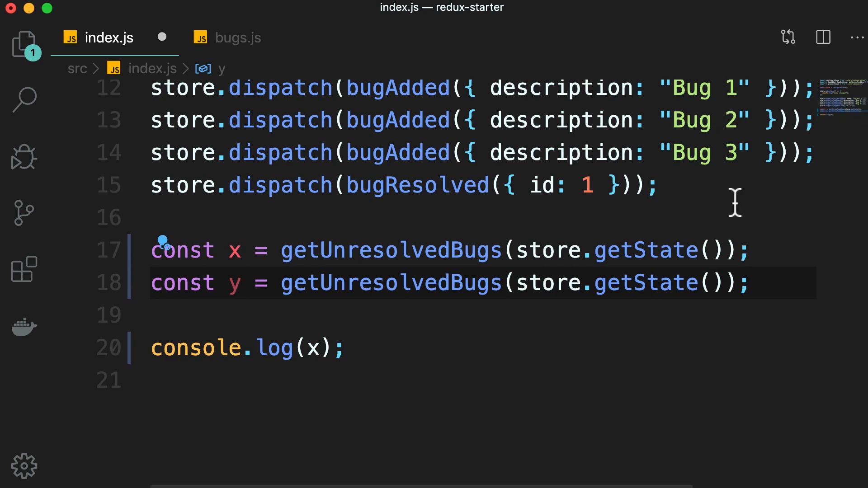
mouse_move(500, 310)
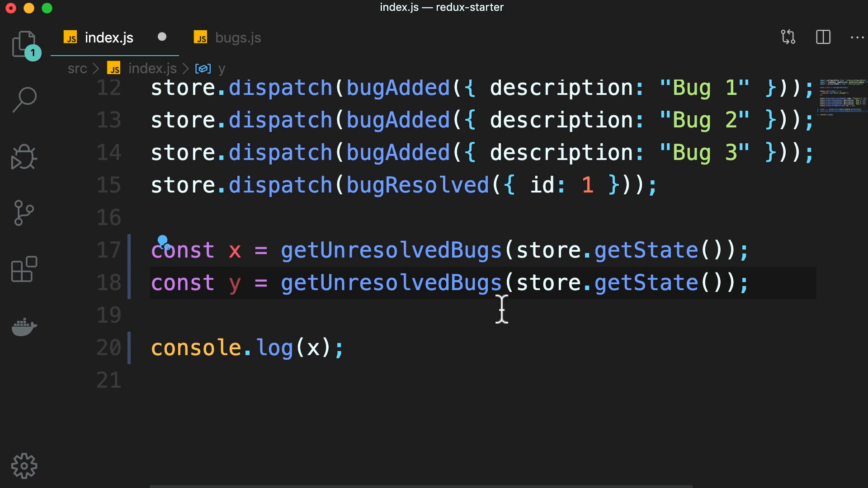
mouse_move(634, 371)
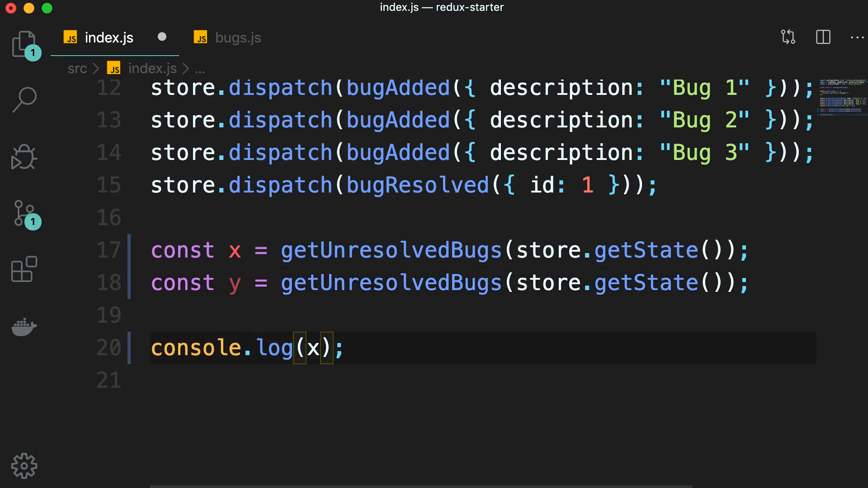
text(===)
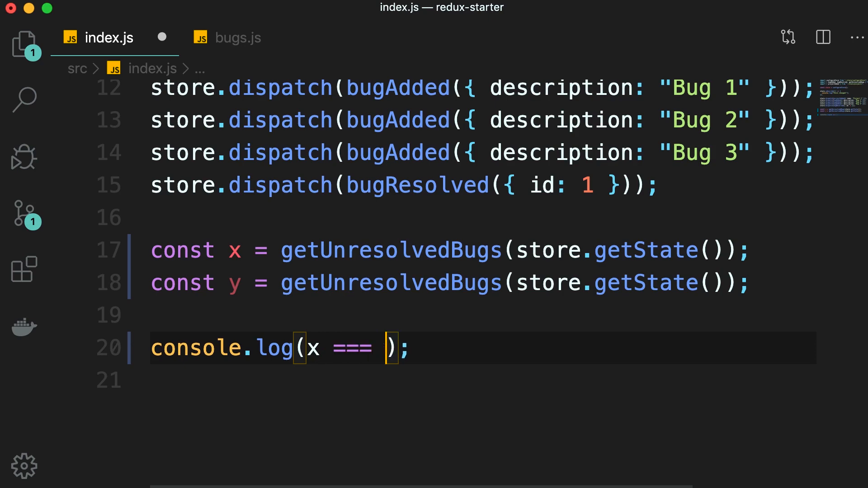
text(y)
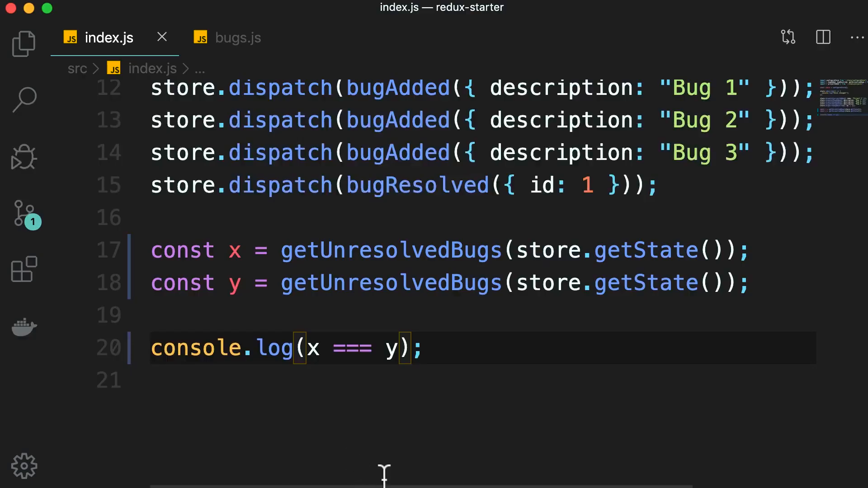
mouse_move(753, 208)
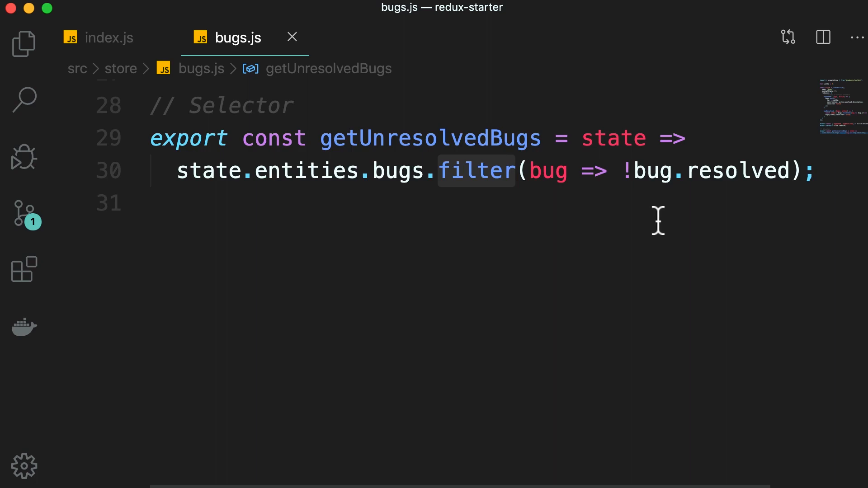
Add a memoization comment below the selector noting f(x) => y { input: 1, output: 2 }.
key(enter)
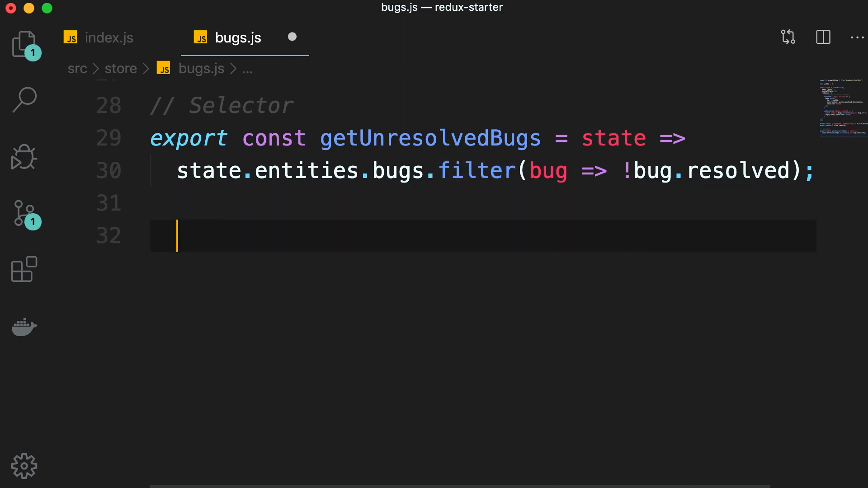
text(// 0.5)
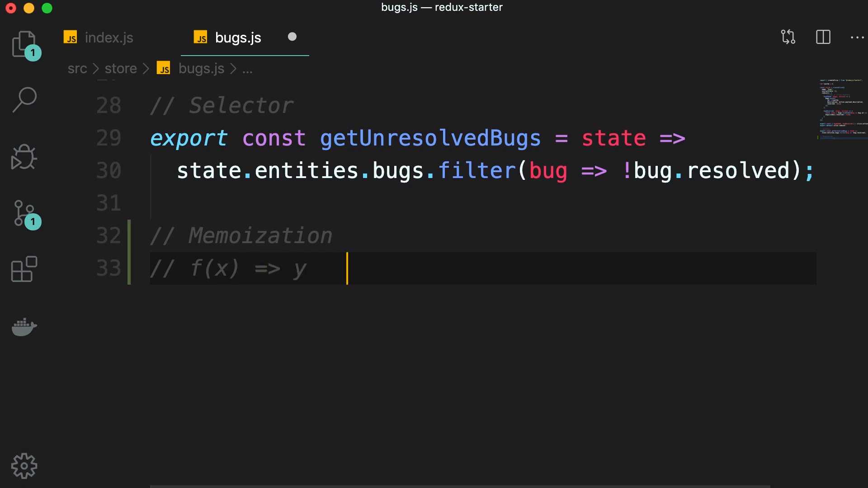
text({)
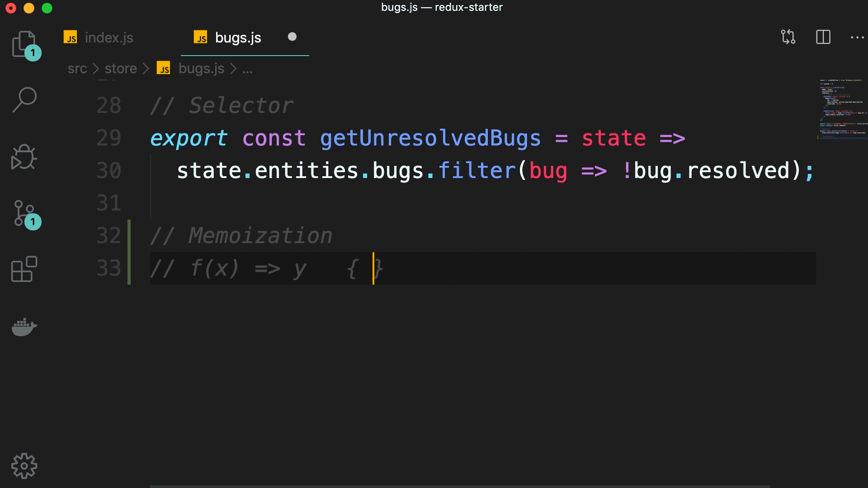
text(input:)
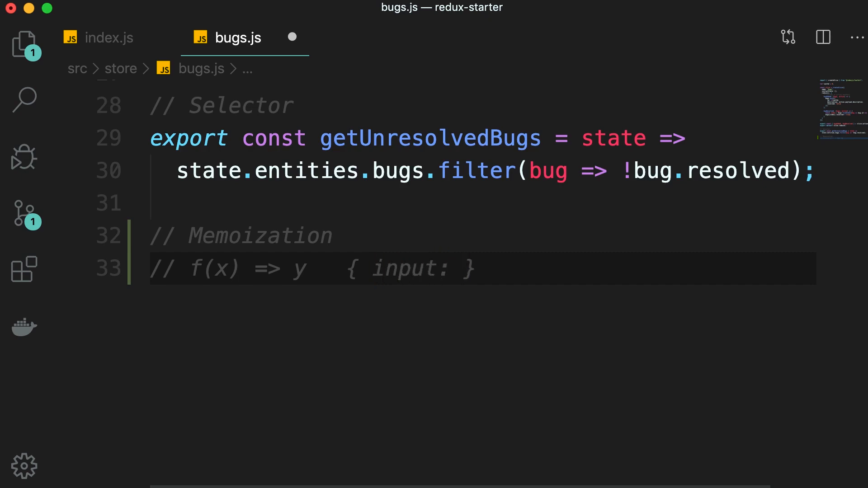
text(1, output: 2)
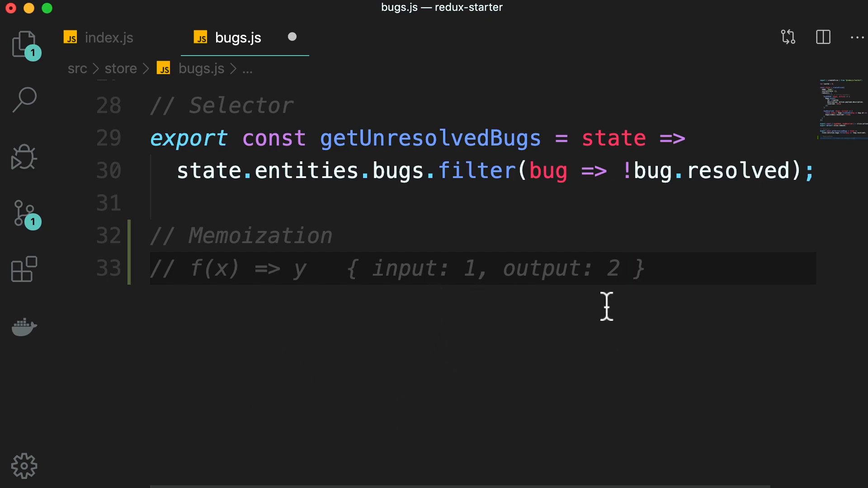
mouse_move(595, 338)
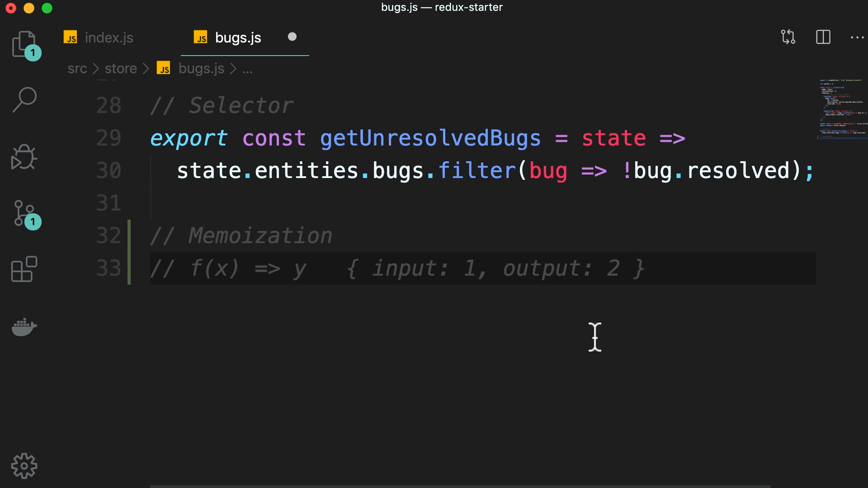
mouse_move(292, 342)
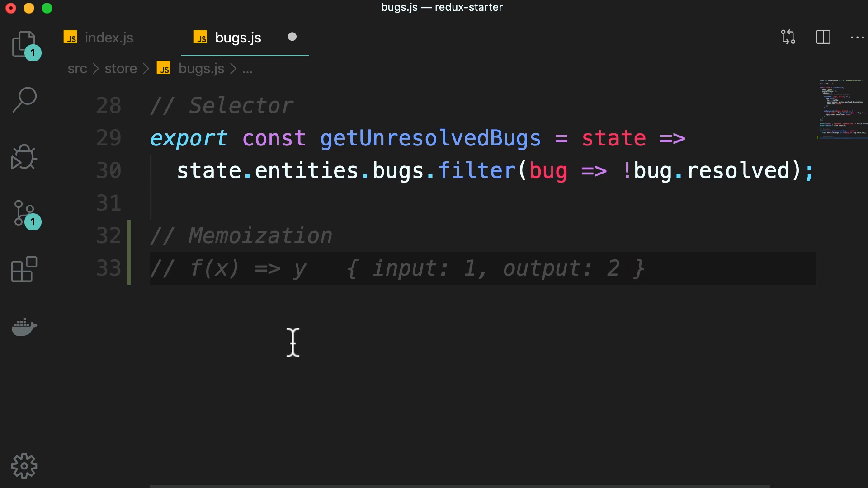
mouse_move(329, 312)
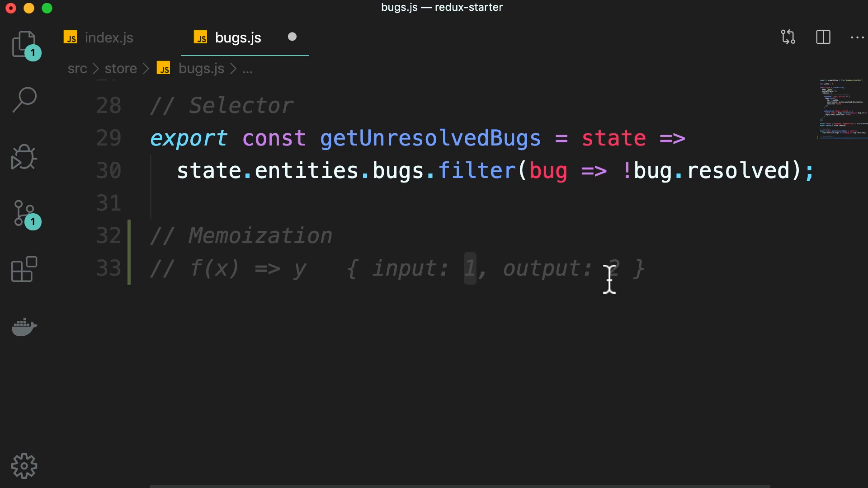
mouse_move(641, 310)
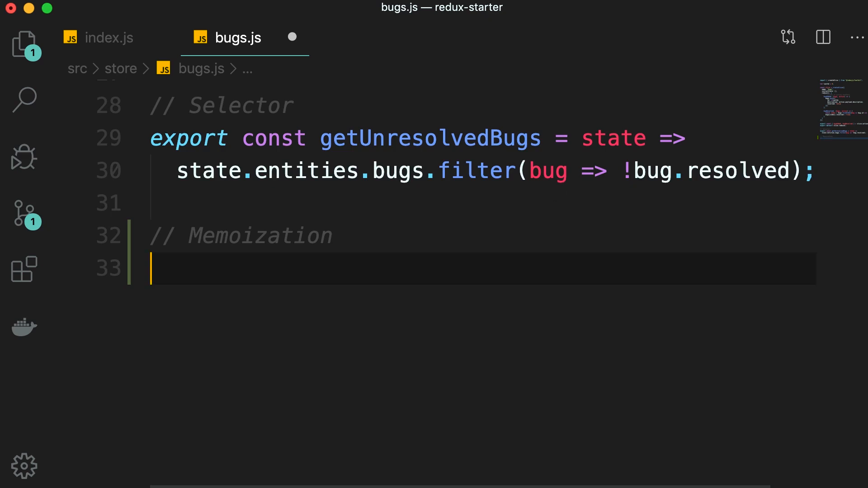
Add the comment '// bugs => get unresolved bugs' as the memoization example in bugs.js.
text(// bugs =)
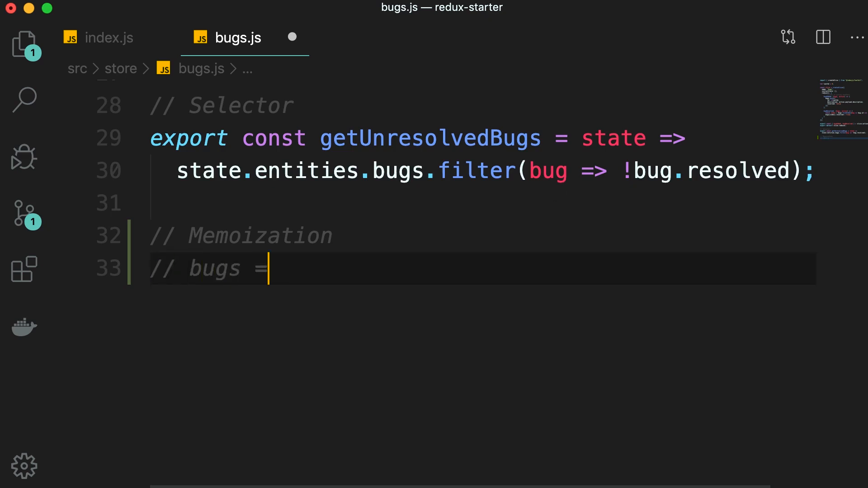
text(> get)
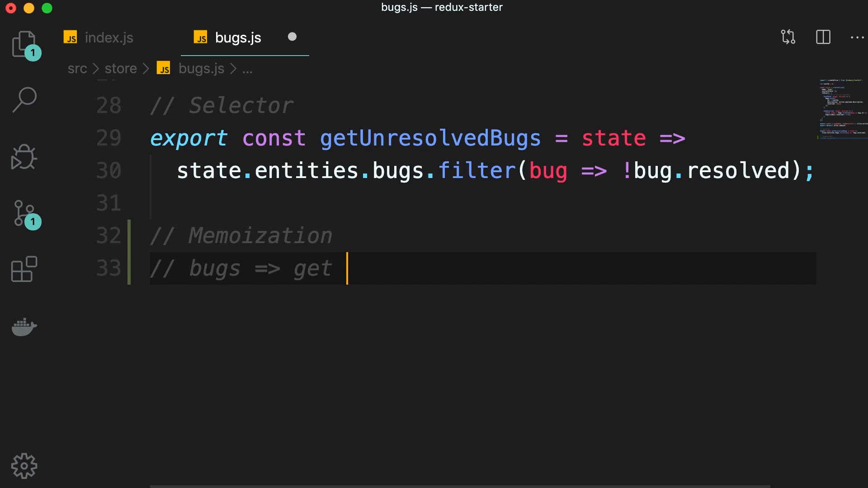
text(unresolved bugs)
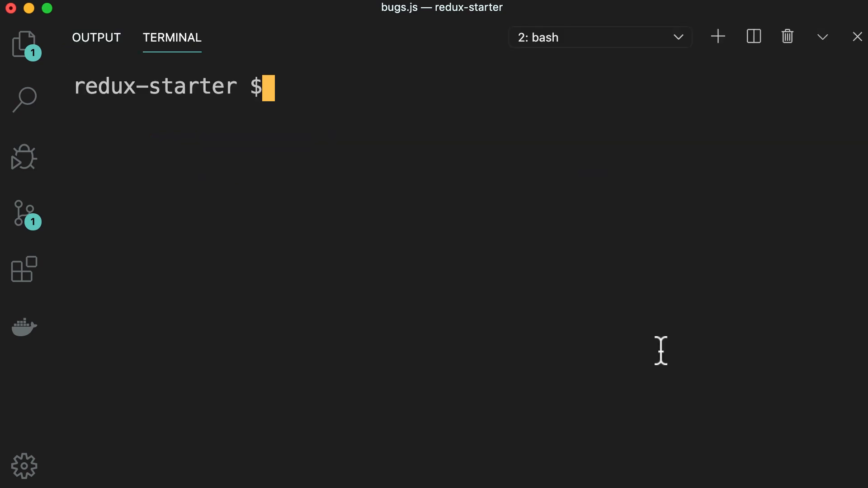
Install the reselect package with 'npm i reselect' in the terminal.
text(npm)
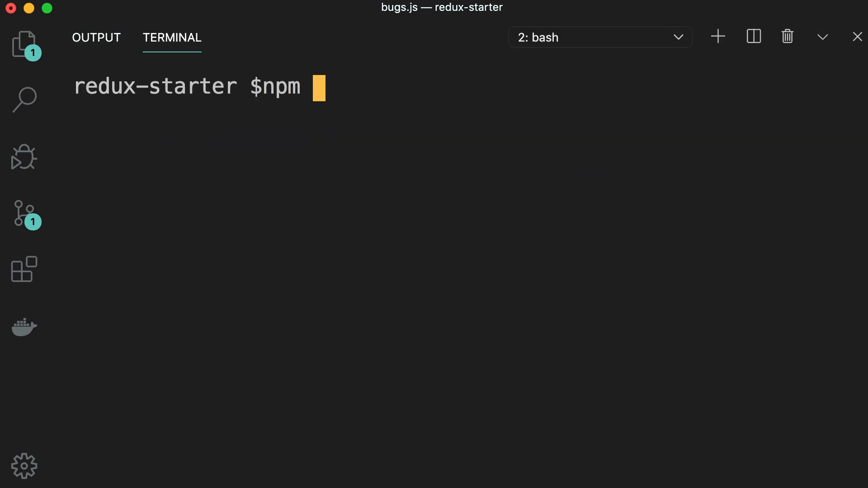
text(i reselect)
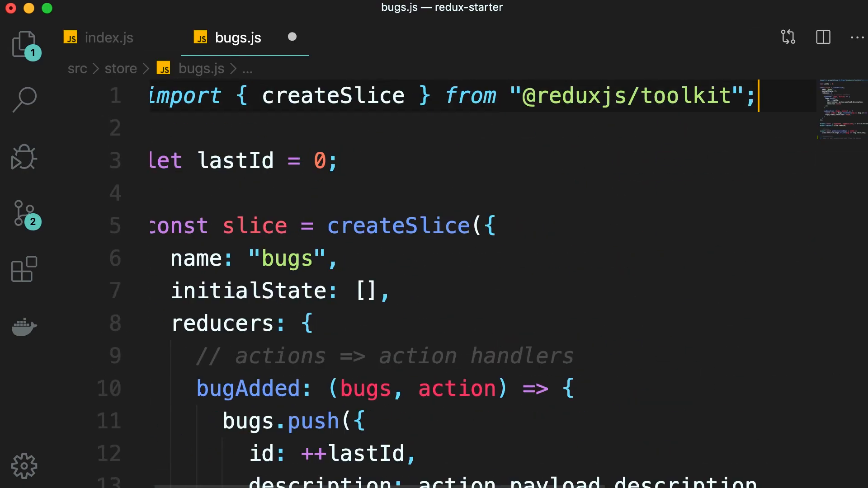
Import createSelector from 'reselect' and start a createSelector call in bugs.js.
text(import { createSelector)
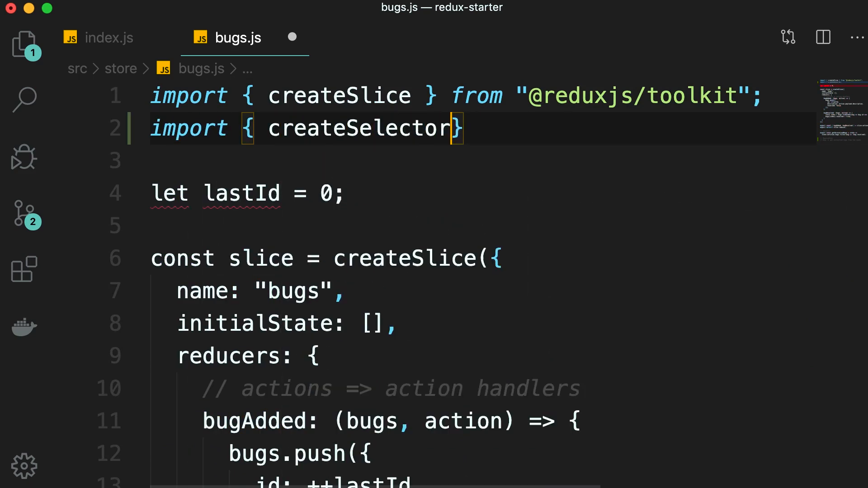
text(} from 'reselect';)
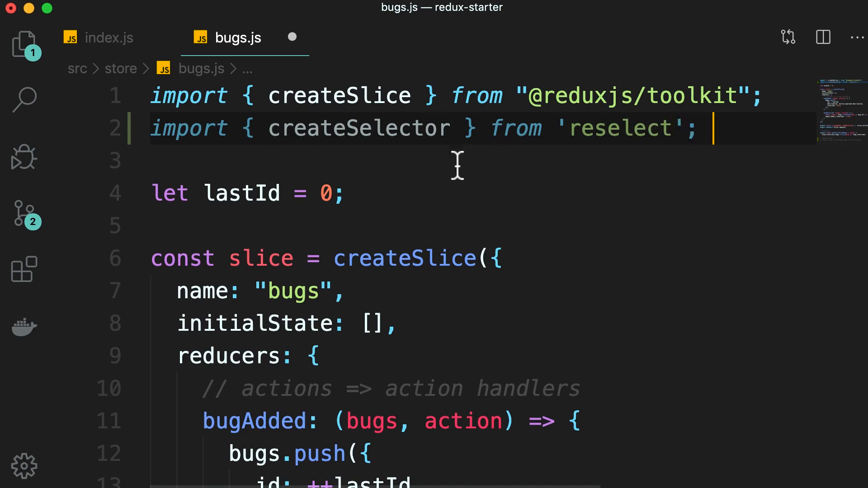
mouse_move(431, 156)
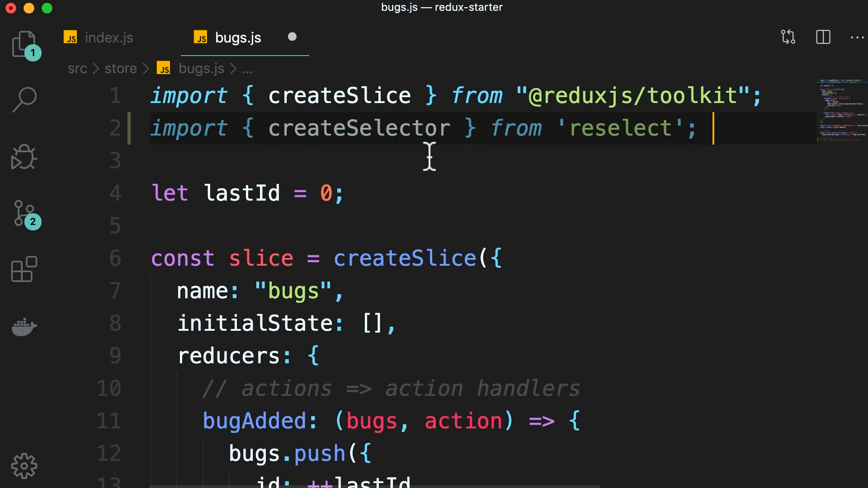
scroll(down, 3)
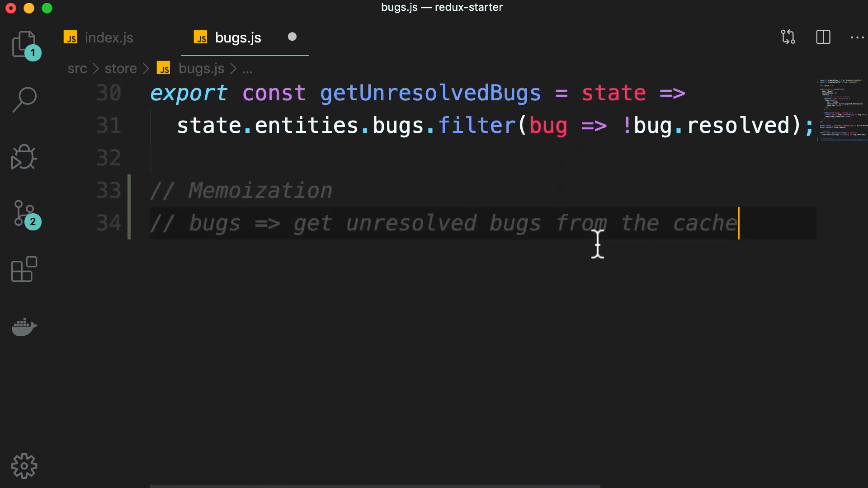
text(createSelector()
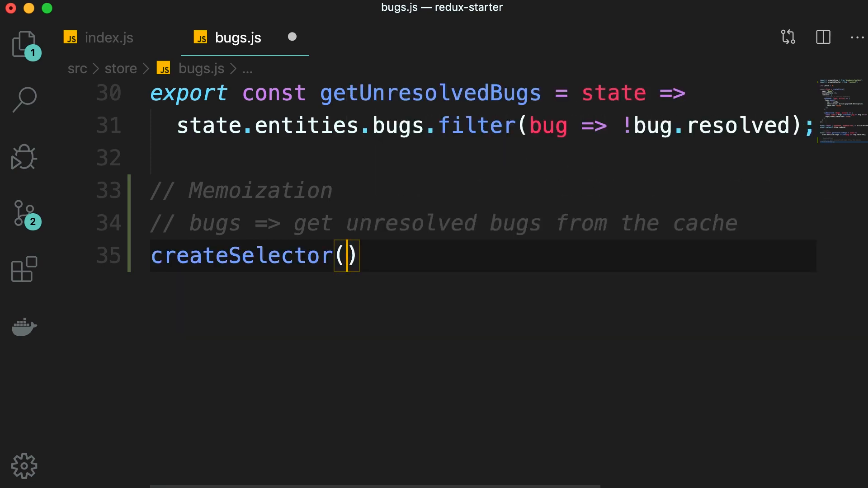
Give createSelector a state.entities.bugs input selector and a bugs.filter(!bug.resolved) result function.
text(state)
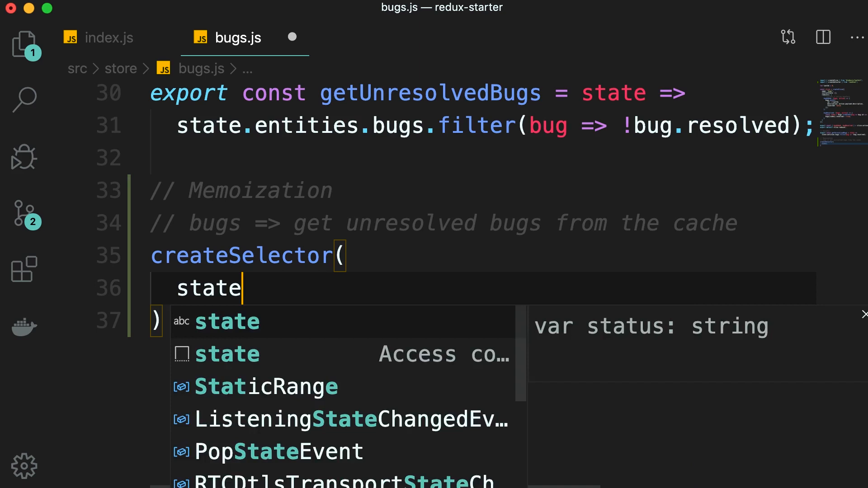
text(=>)
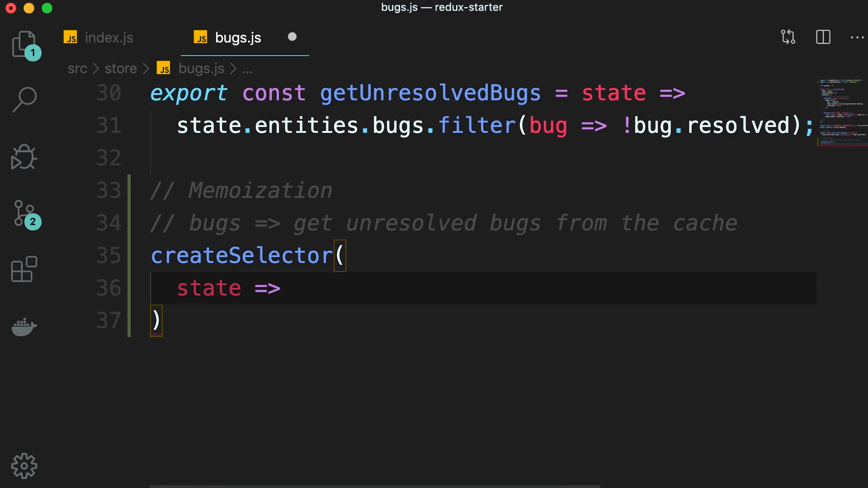
text(state.entities.bugs)
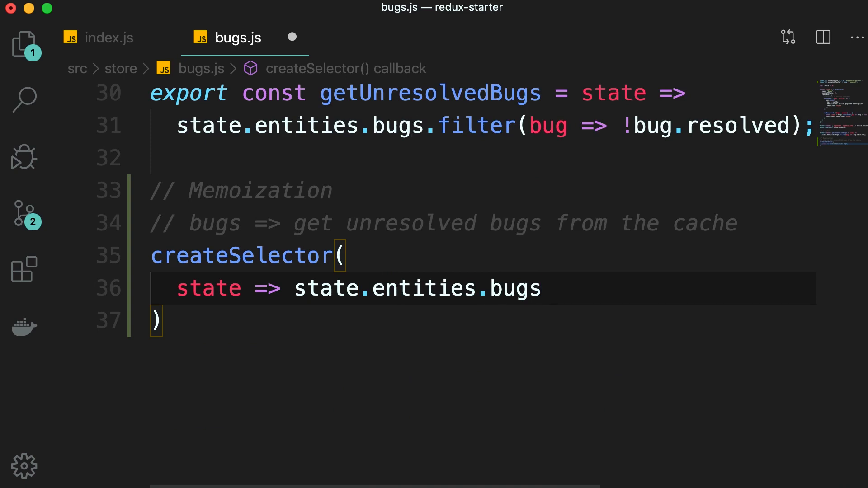
double_click(515, 288)
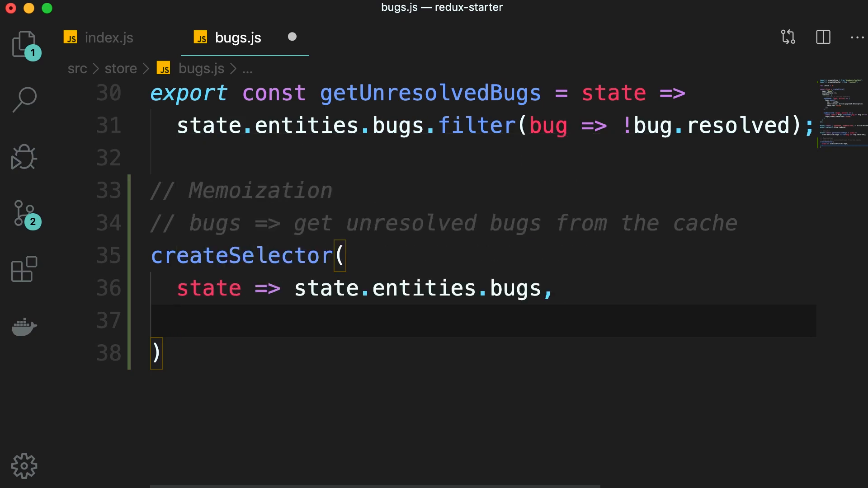
text(bugs =>)
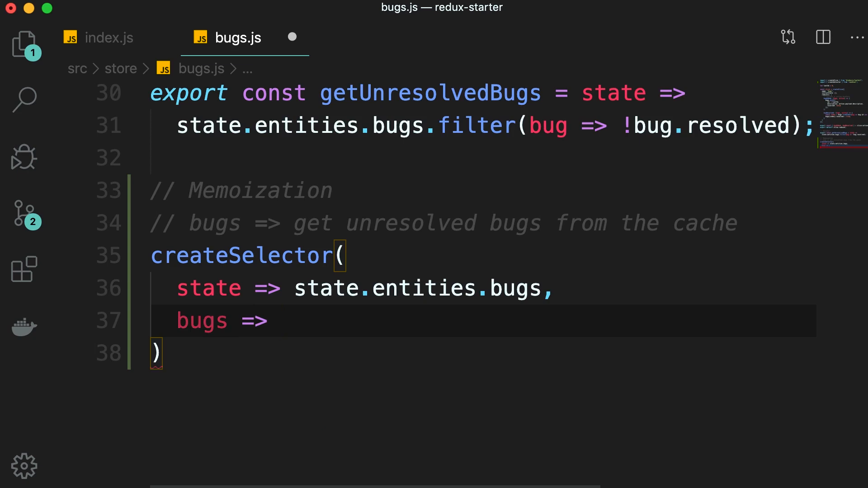
text(bugs)
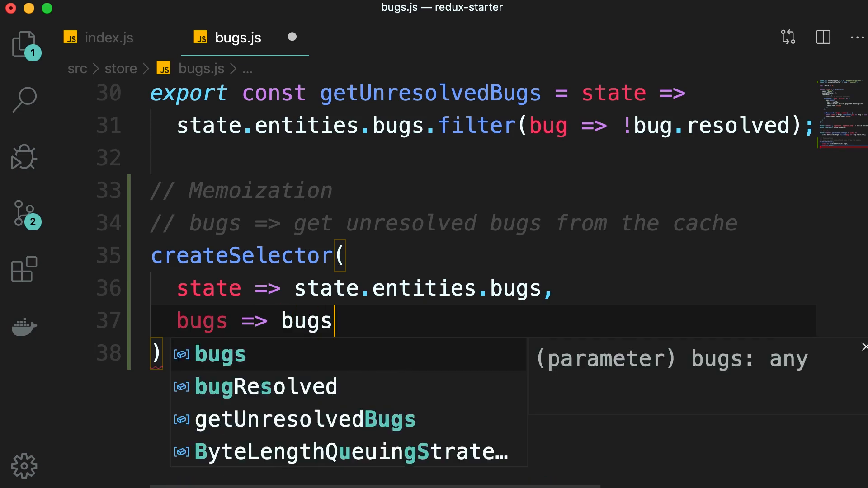
text(.filter(bug => !bug.re)
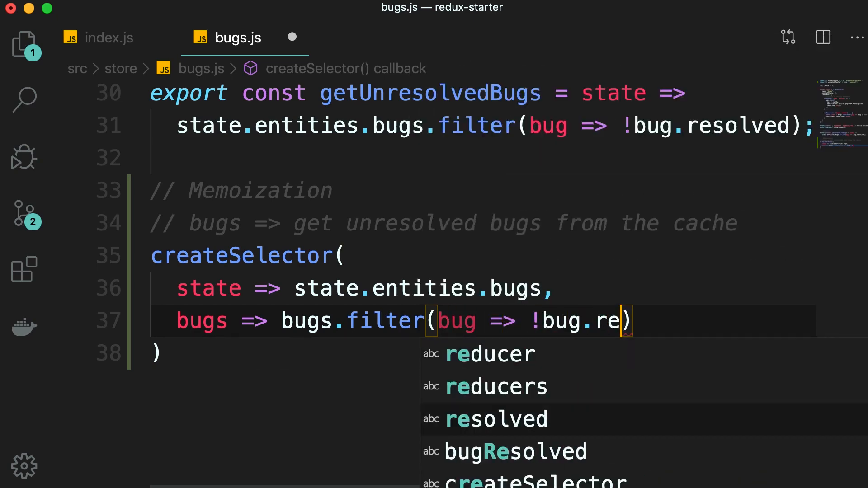
key(Tab)
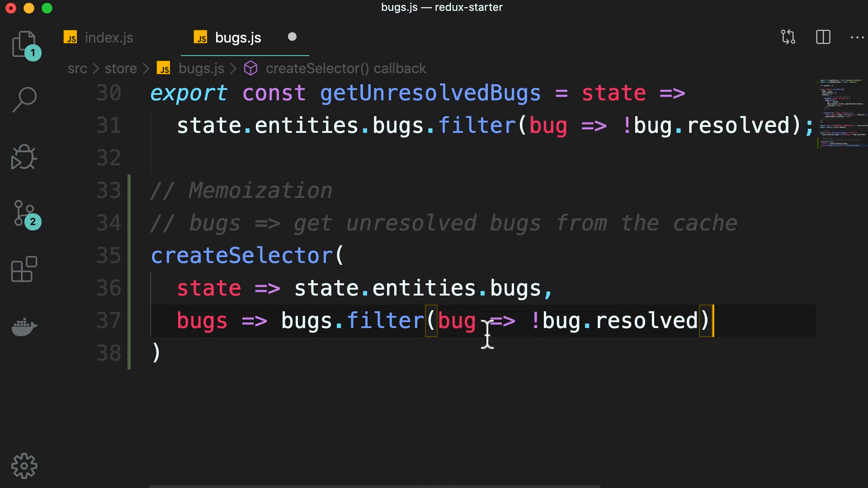
mouse_move(180, 401)
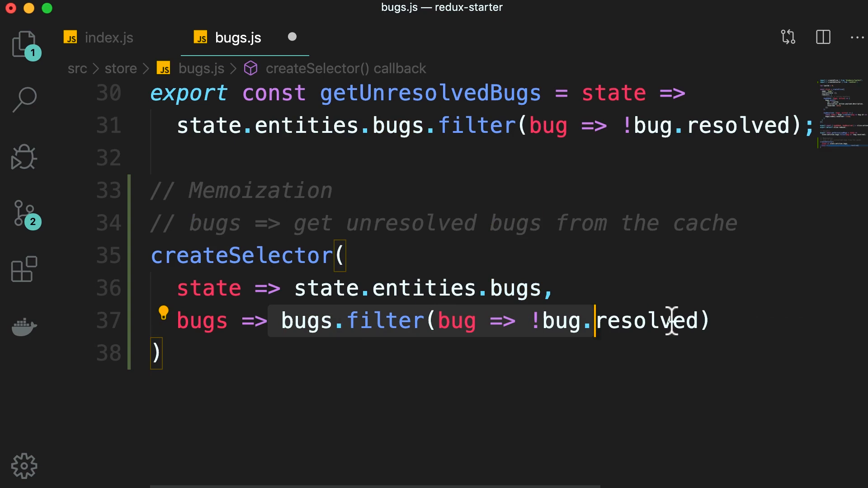
mouse_move(734, 388)
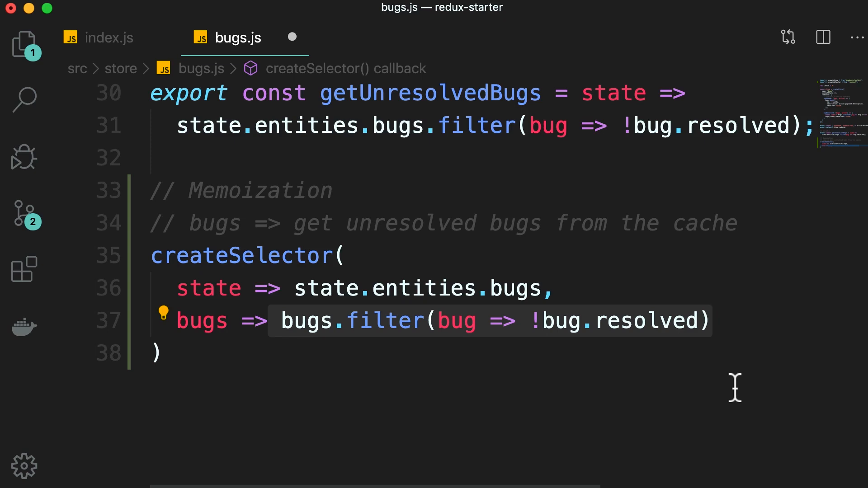
text(export const getU)
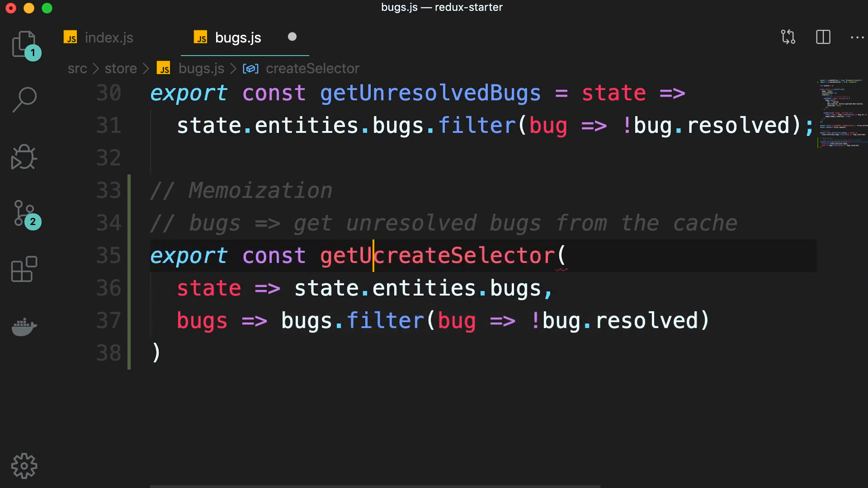
Export the createSelector as getUnresolvedBugs, replacing the old plain selector, and save.
text(nresolvedBugs =)
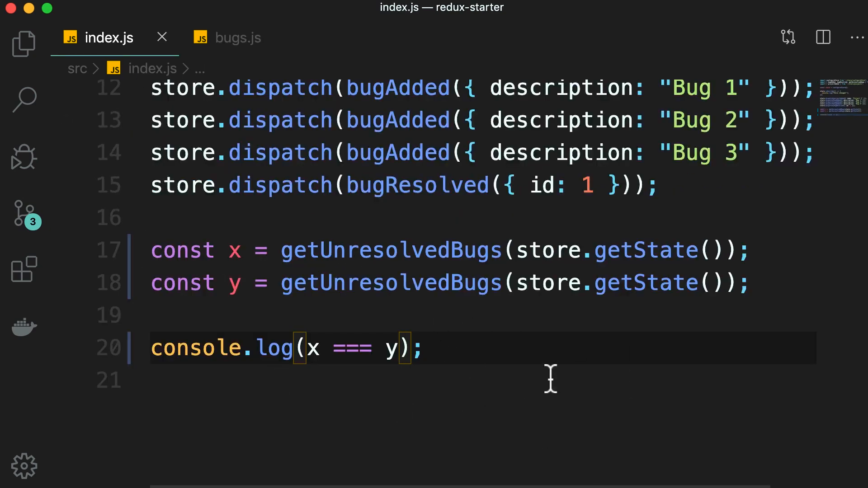
mouse_move(271, 291)
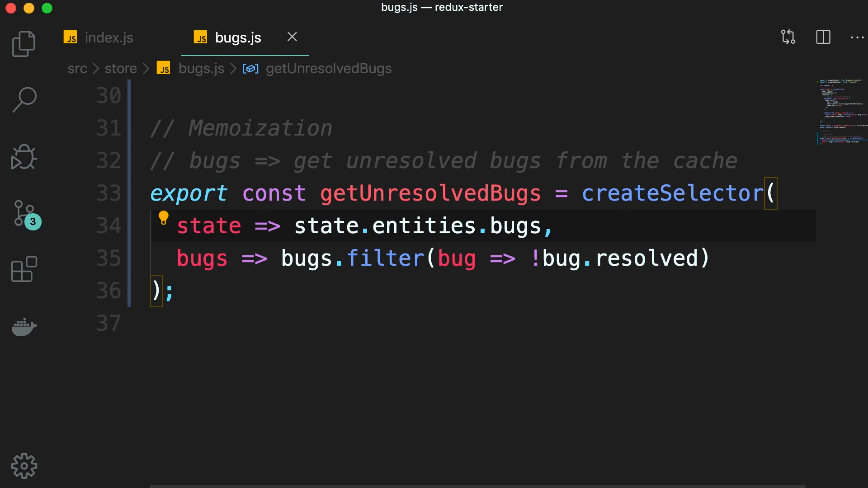
Add state => state.entities.projects as a second input selector and take (bugs, projects) in the result function.
text(state => state.entities.project)
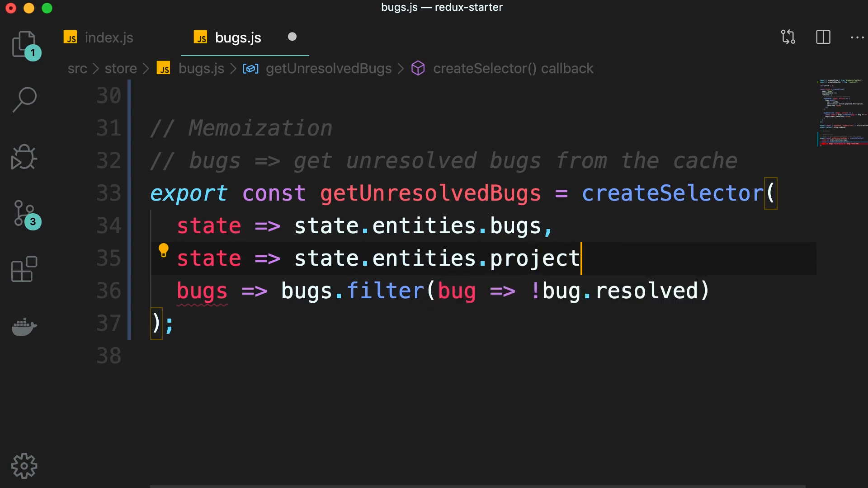
text(s,)
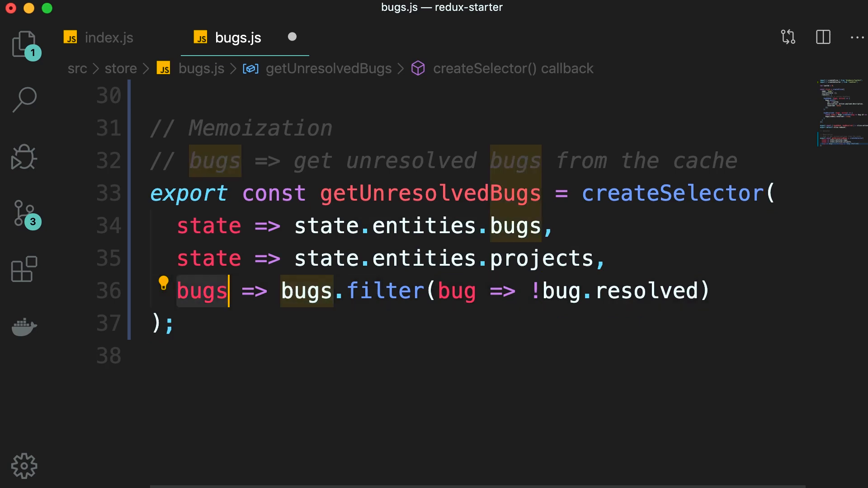
text(()
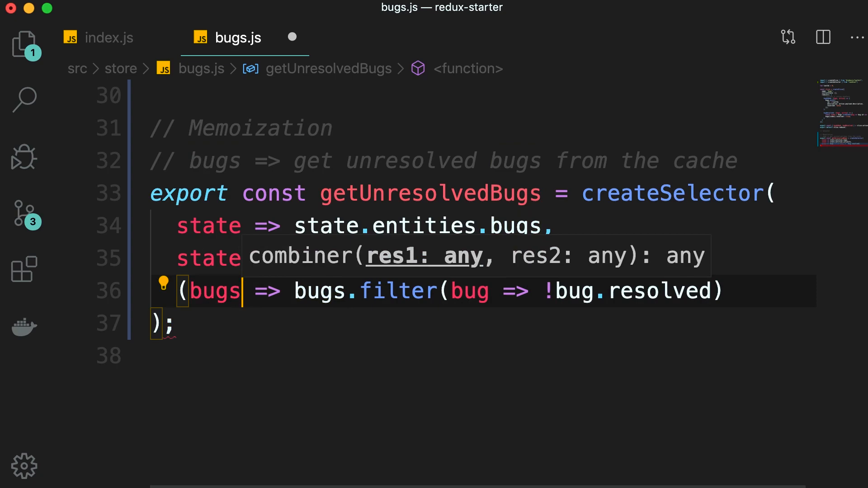
text(, r)
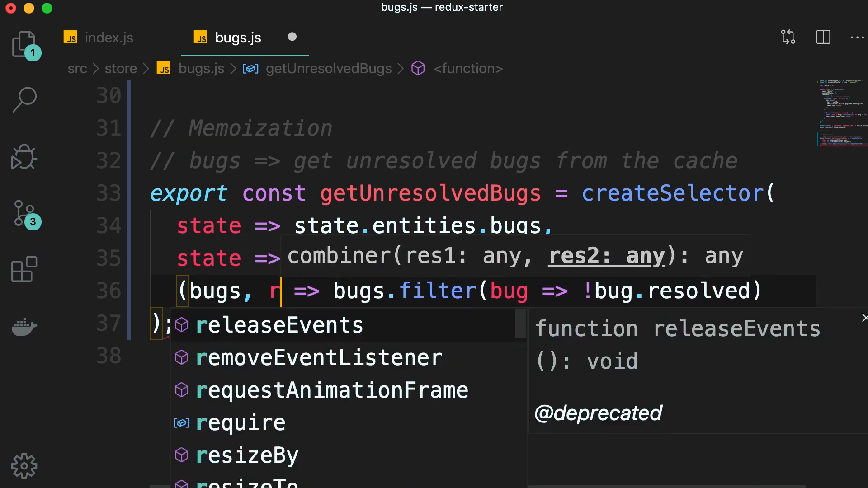
text(projects)
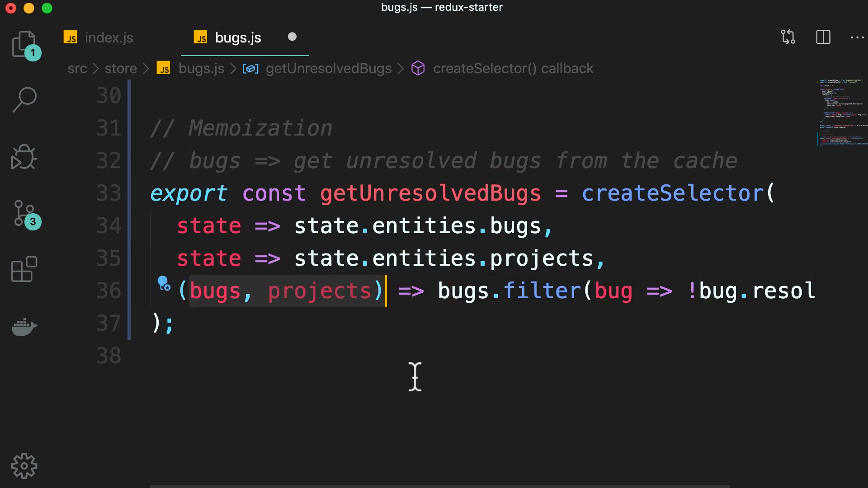
mouse_move(631, 368)
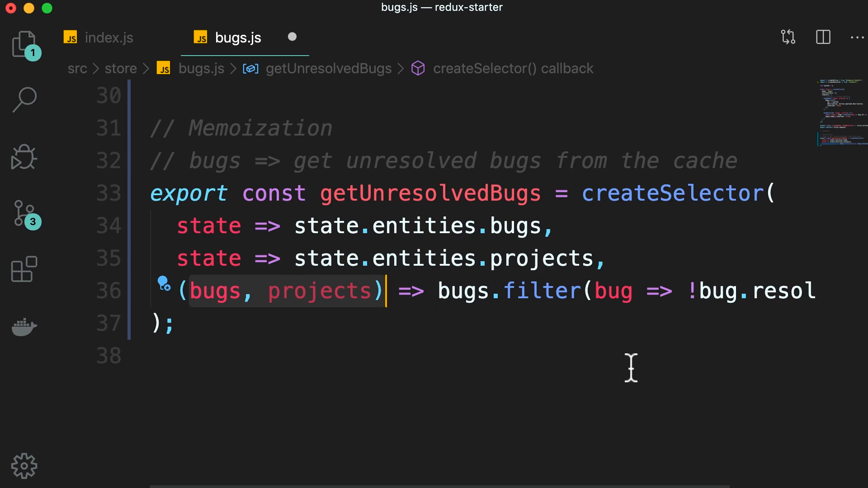